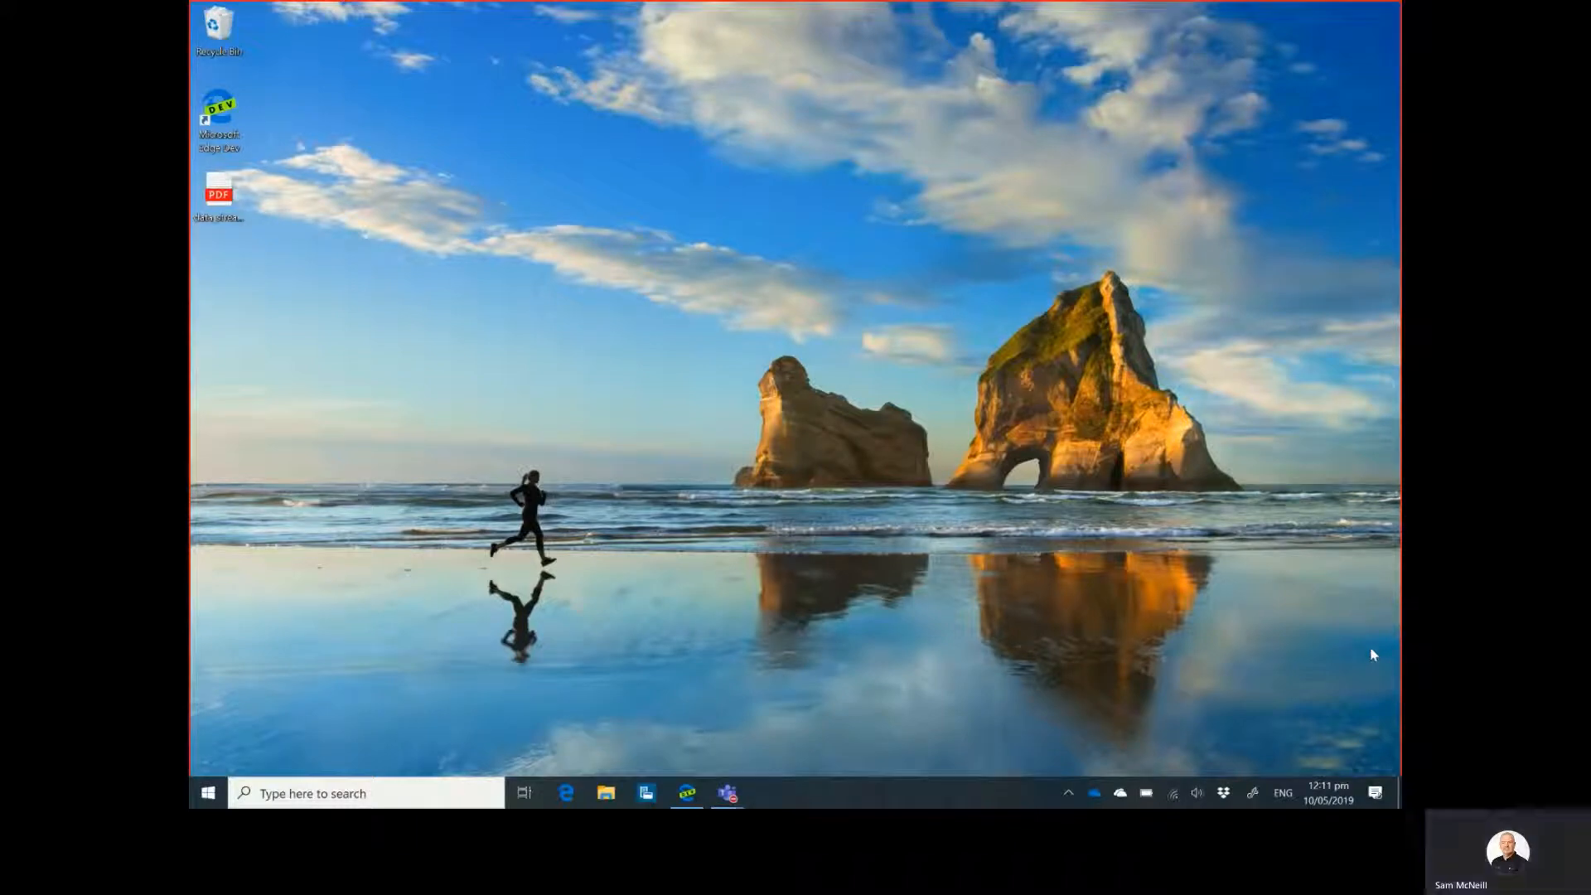
Search Start for 'play' and launch the PLAY IMPOSSIBLE app.
click(207, 792)
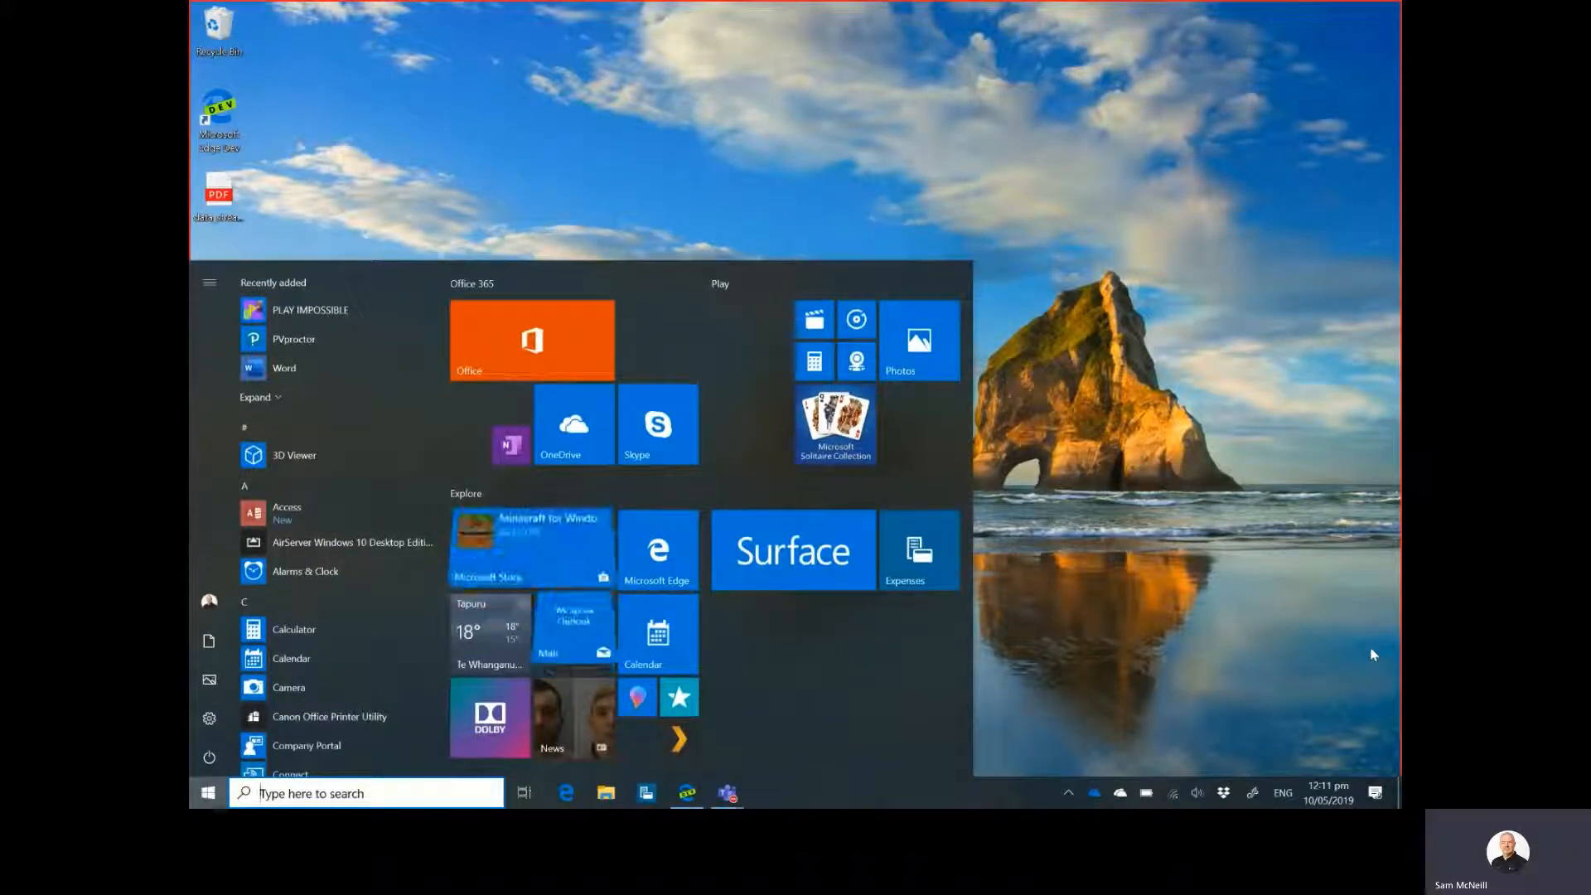
text(play)
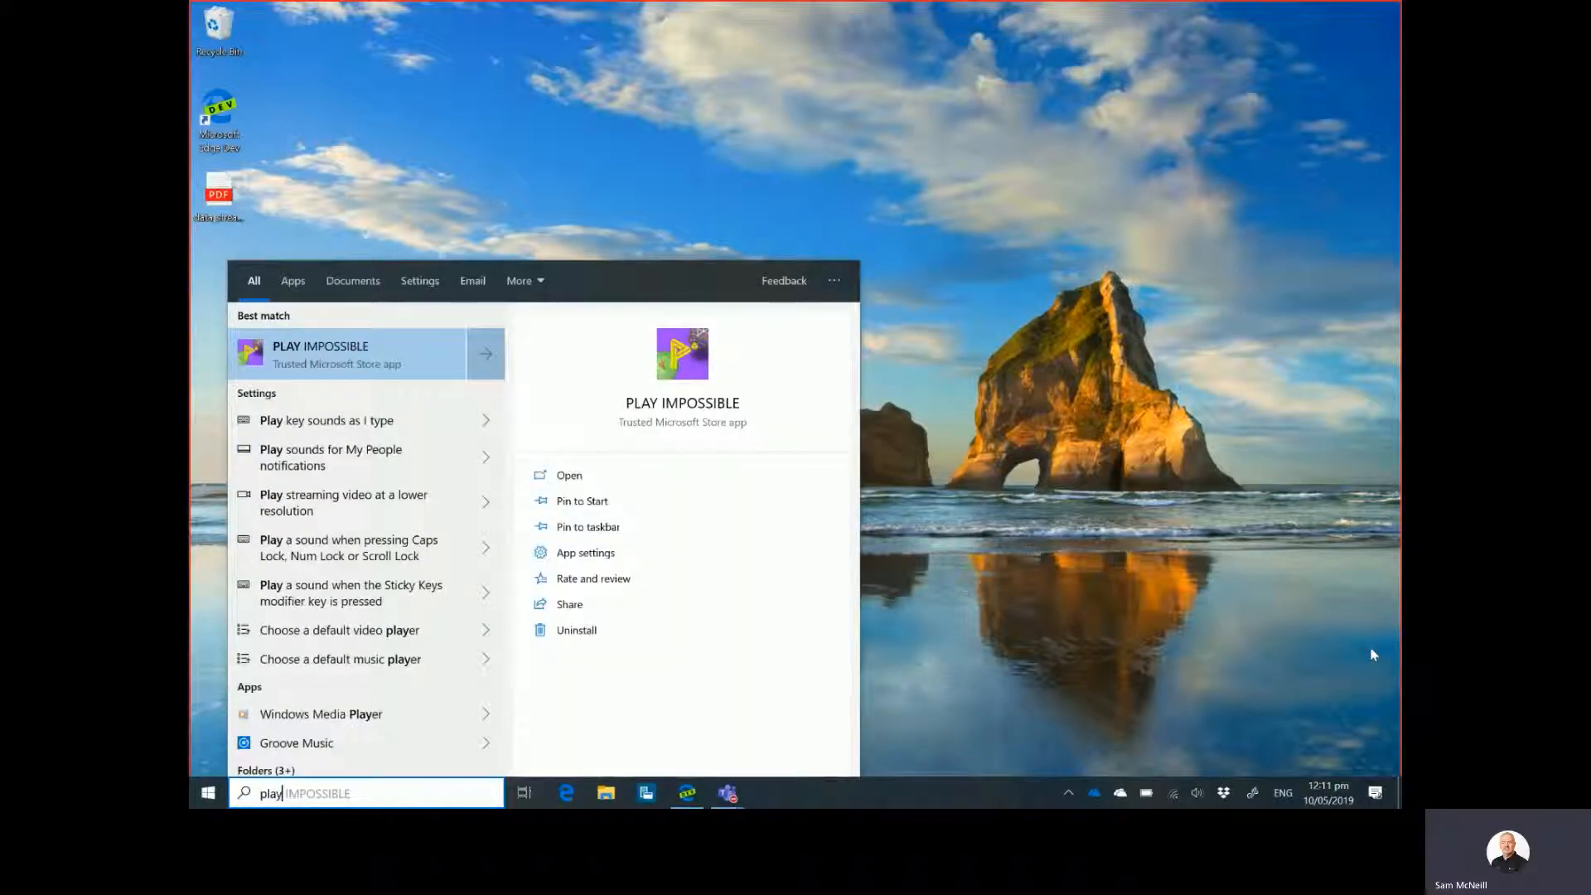
click(568, 476)
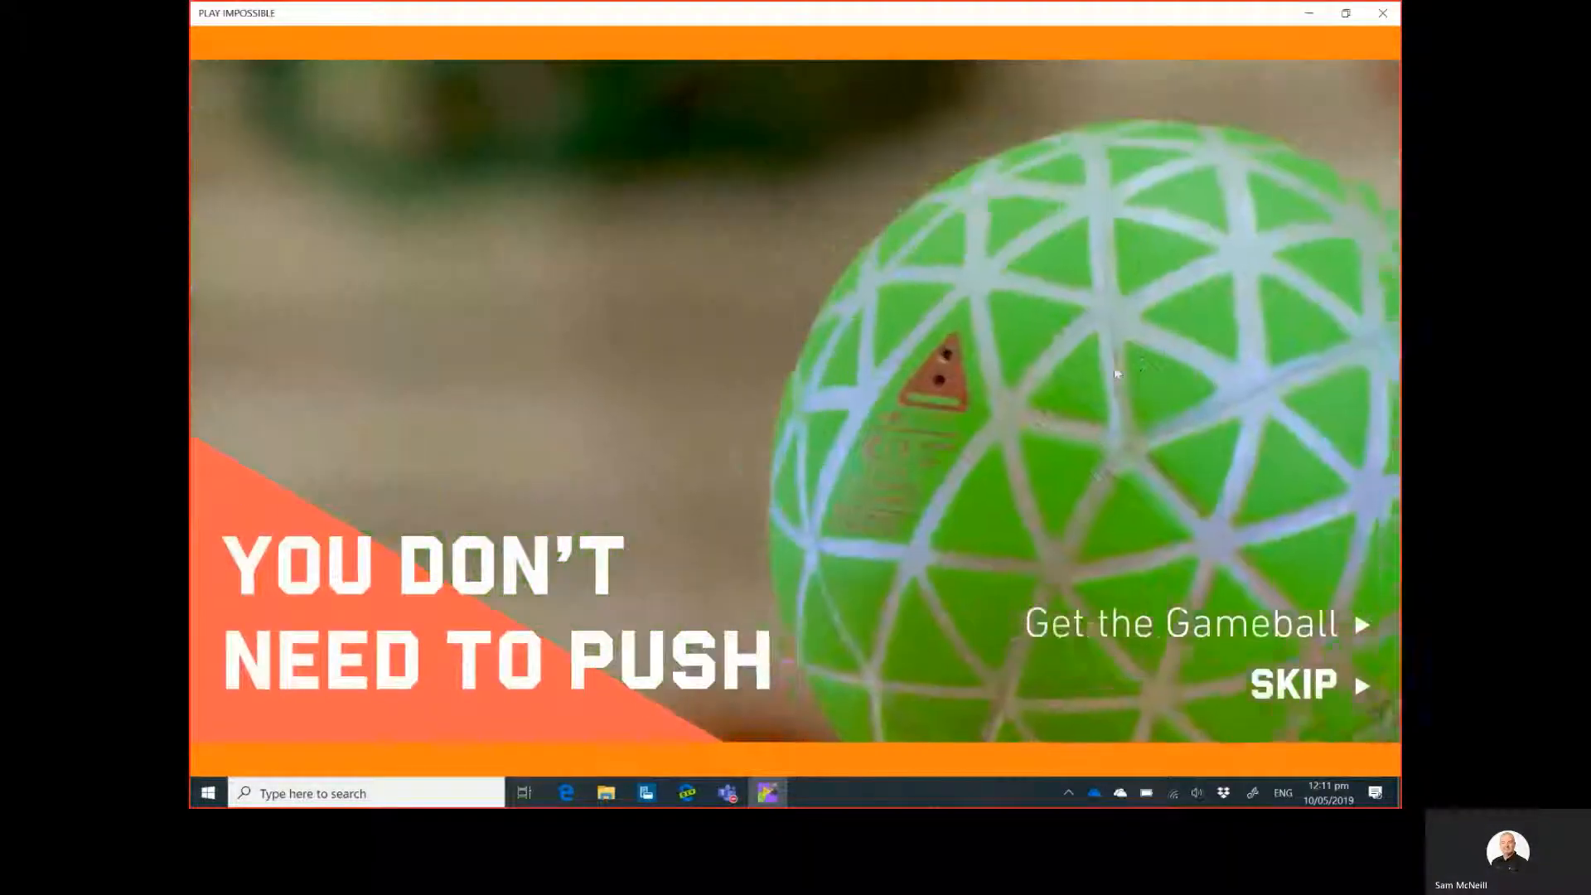
Skip the intro video and leave the Gameballs screen to reach Home with #SAM connected.
click(1291, 683)
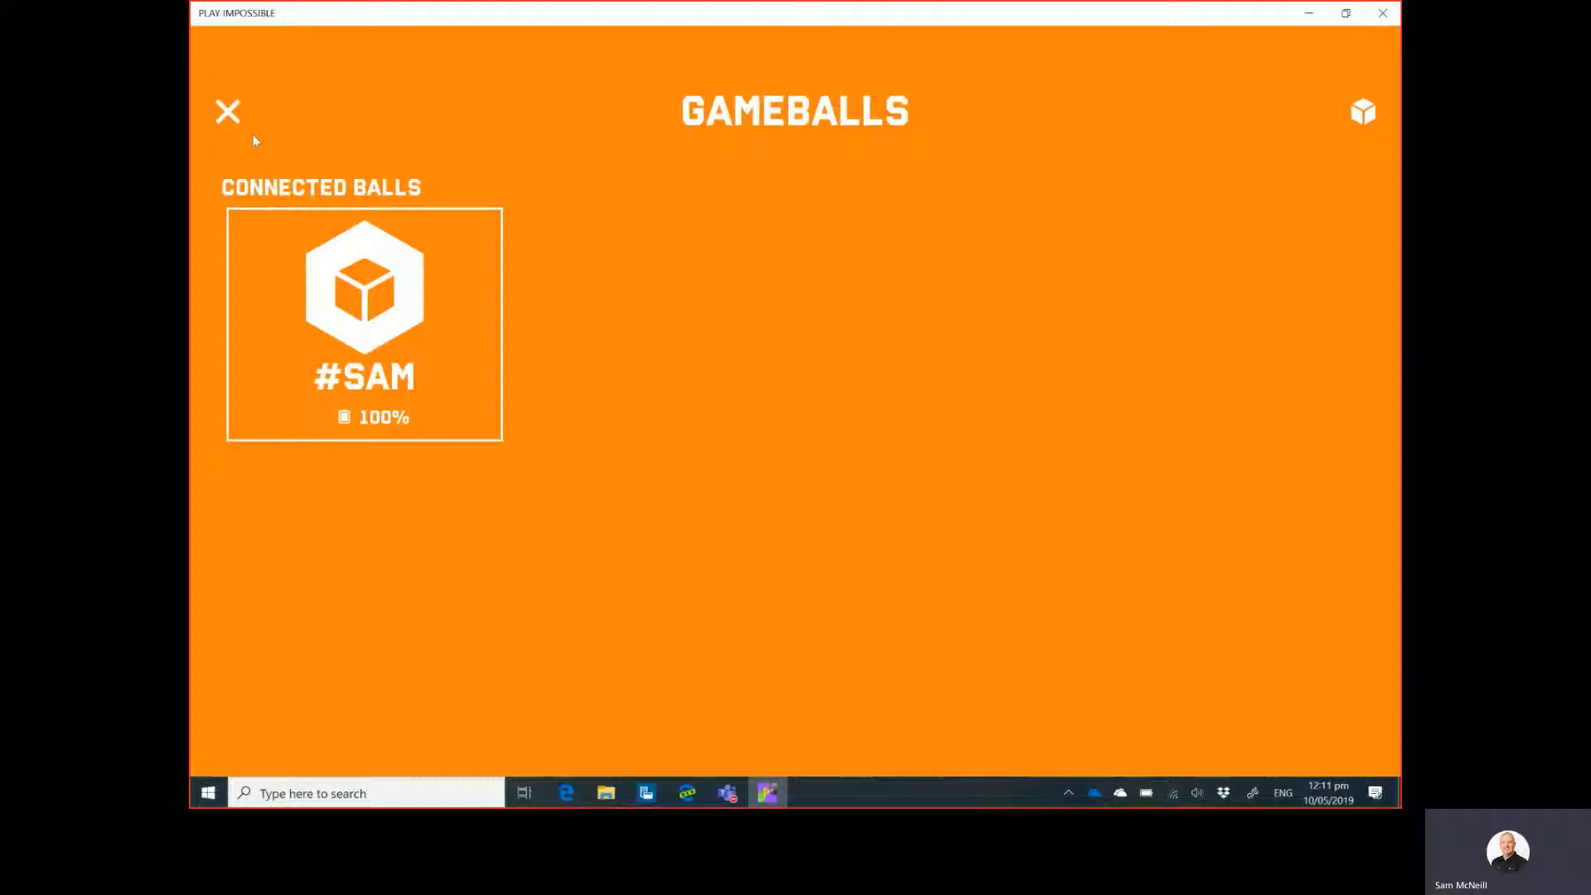
click(227, 111)
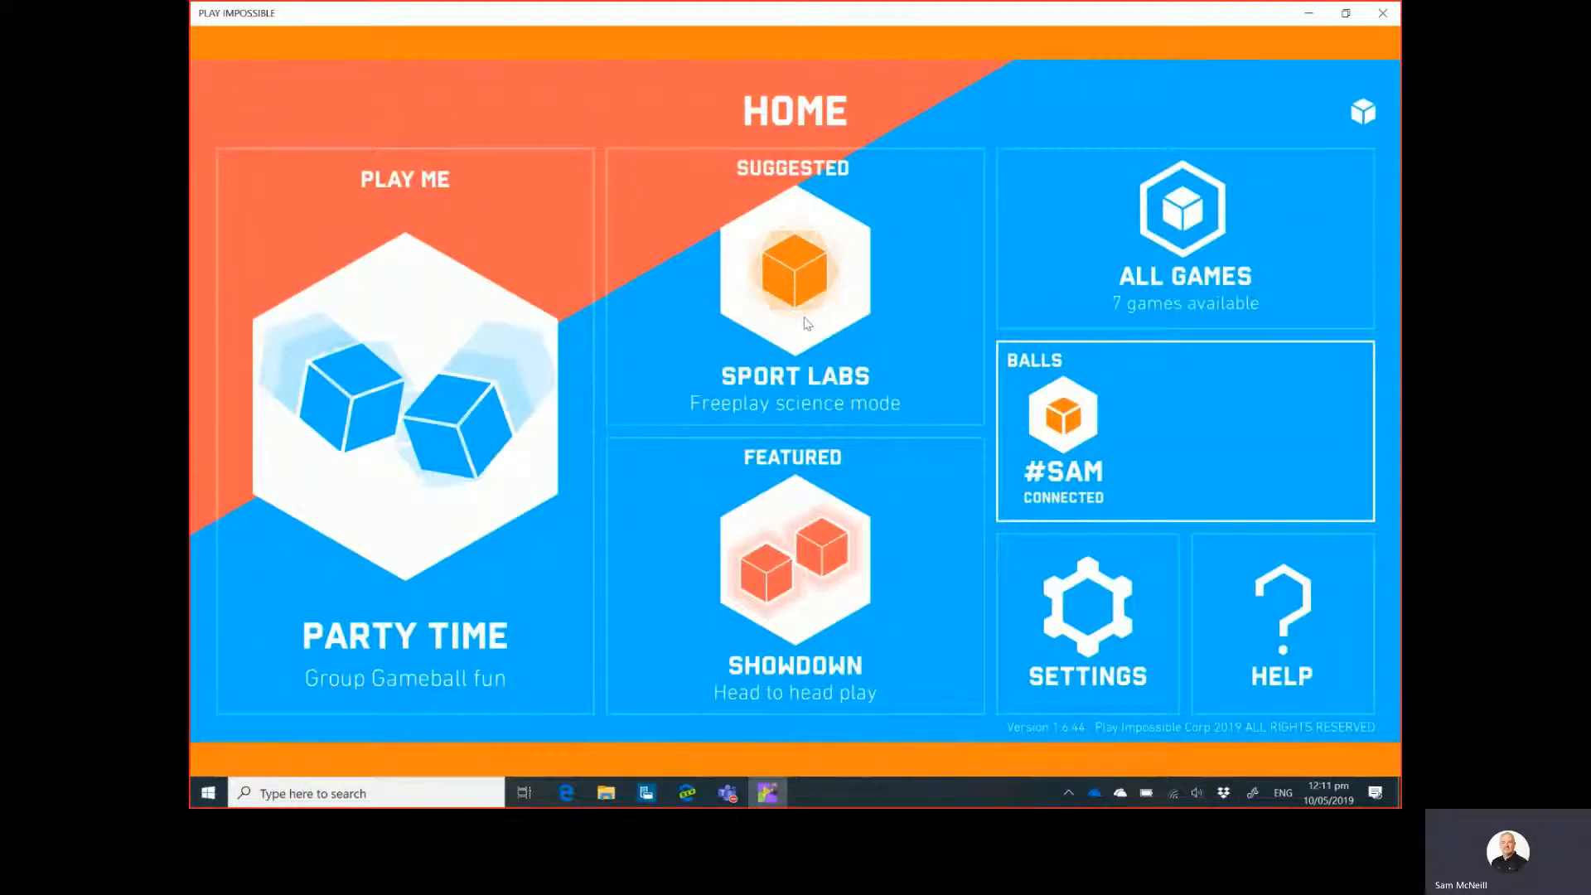
Enter Sport Labs mode to read the toss: 1.16 m height, 13.9 kph, 1.0 s airtime, 60 rpm.
click(793, 270)
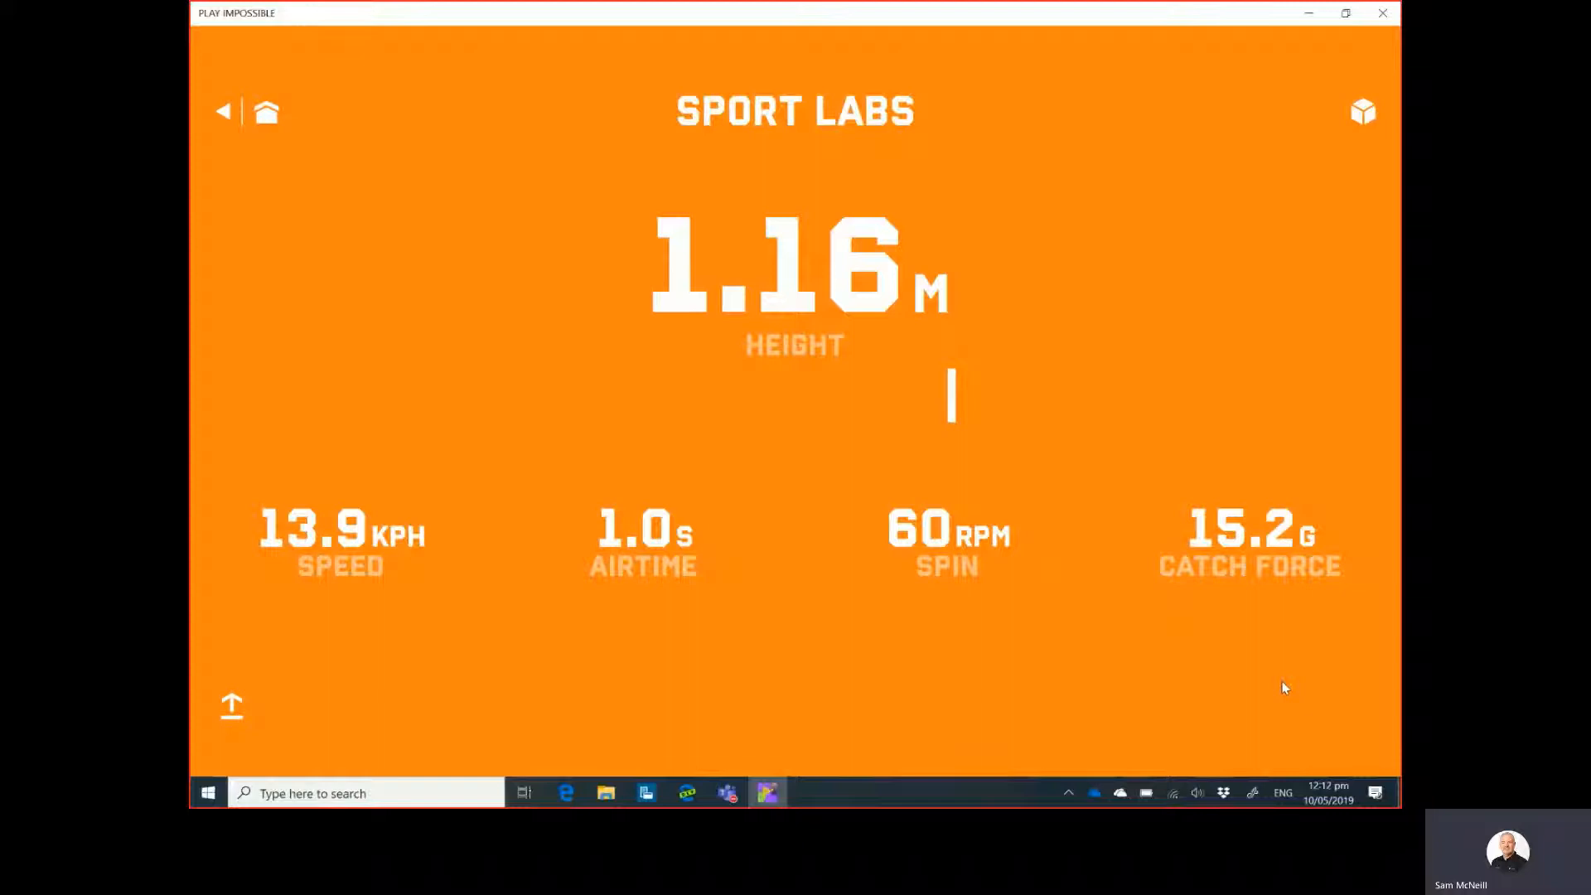
mouse_move(1228, 570)
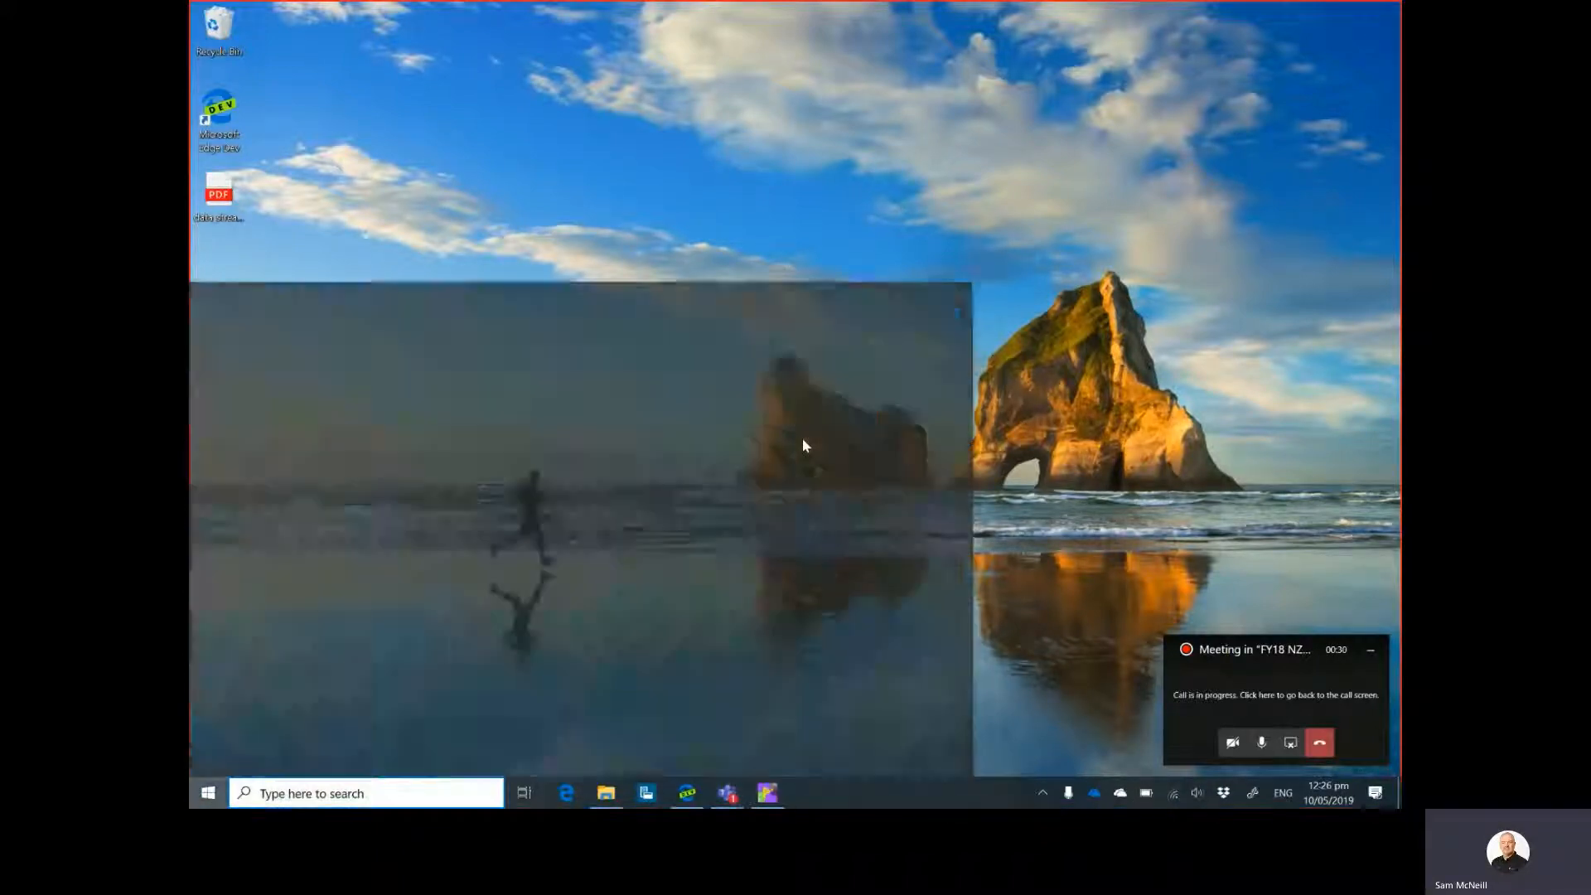
Search Windows for 'excel' to bring up the Ball Catch workbook on its Toss Dashboard.
text(excel)
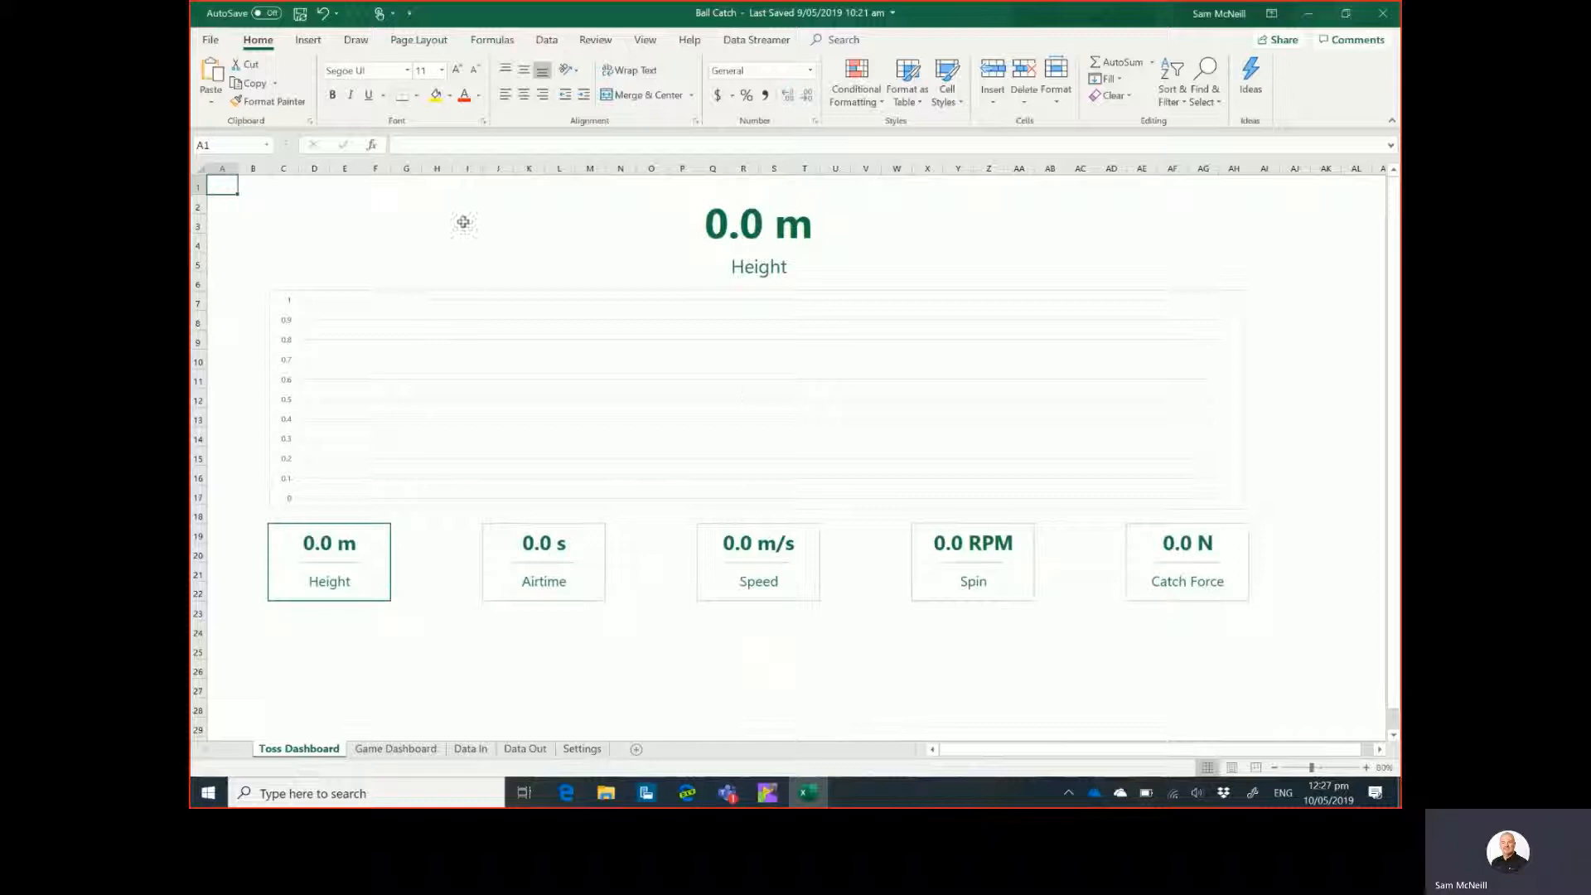
Use Data Streamer to connect the workbook to the Play Impossible Gameball and confirm.
click(755, 38)
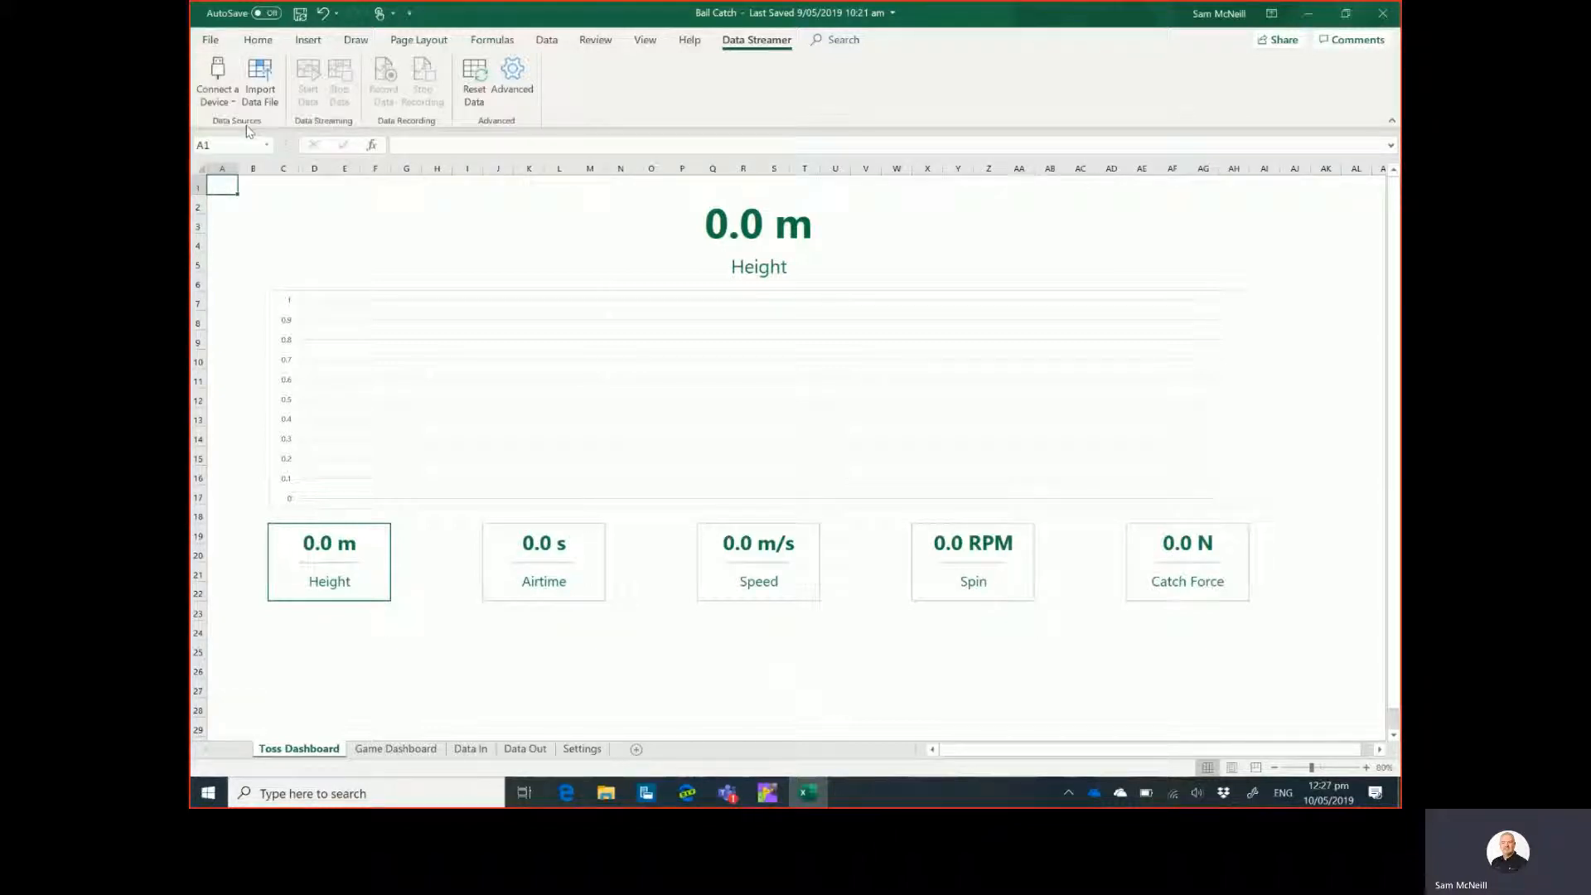
click(216, 81)
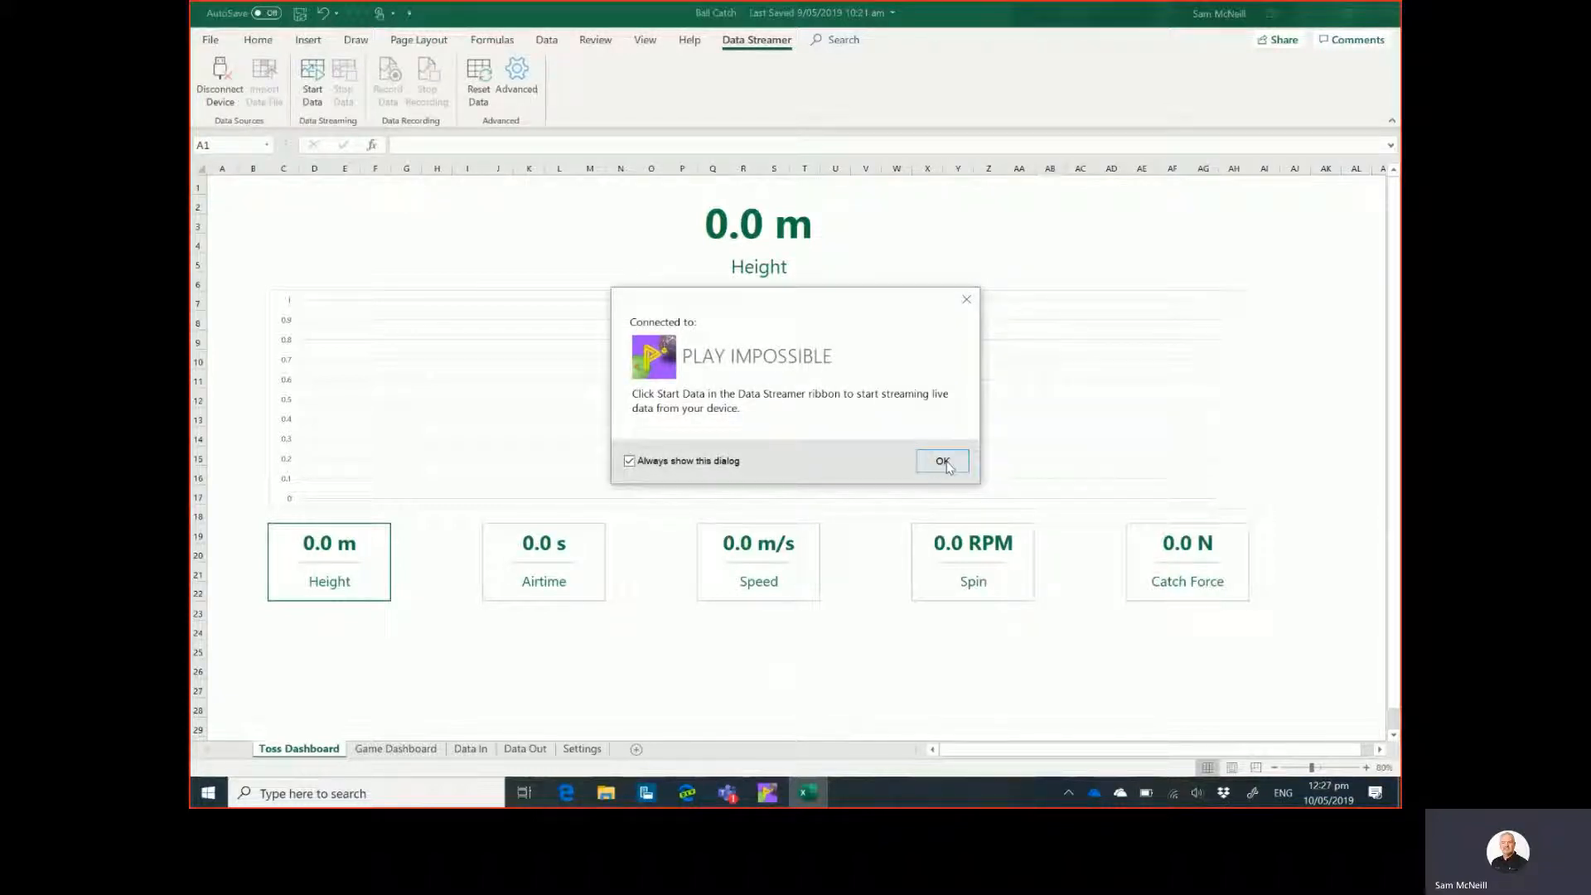
click(941, 461)
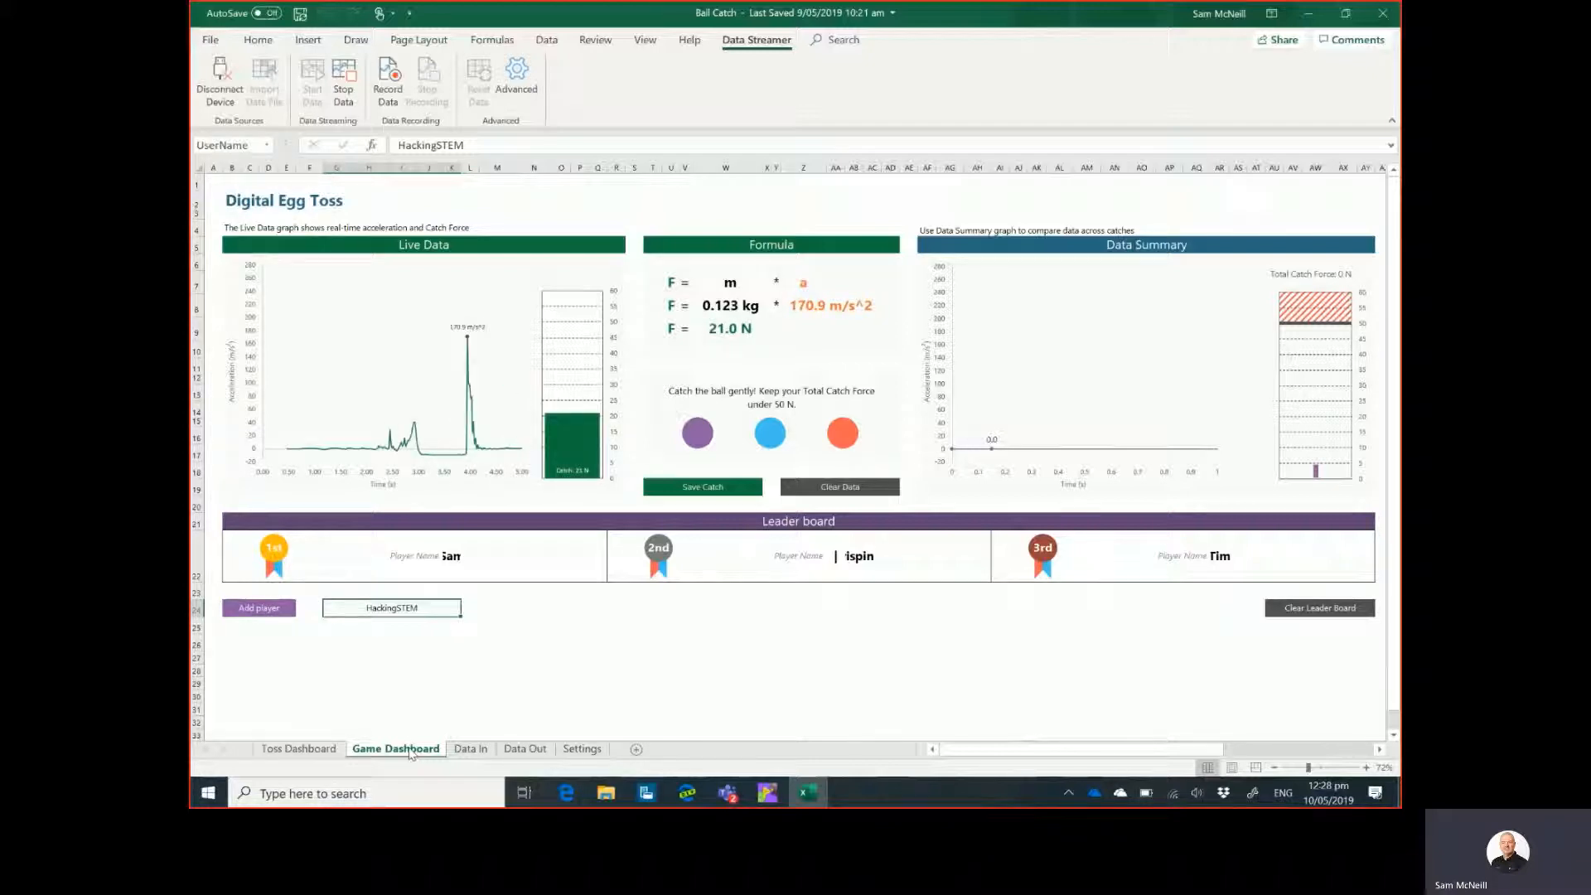
Save two catches on the Digital Egg Toss dashboard, totalling 50.8 N.
click(701, 485)
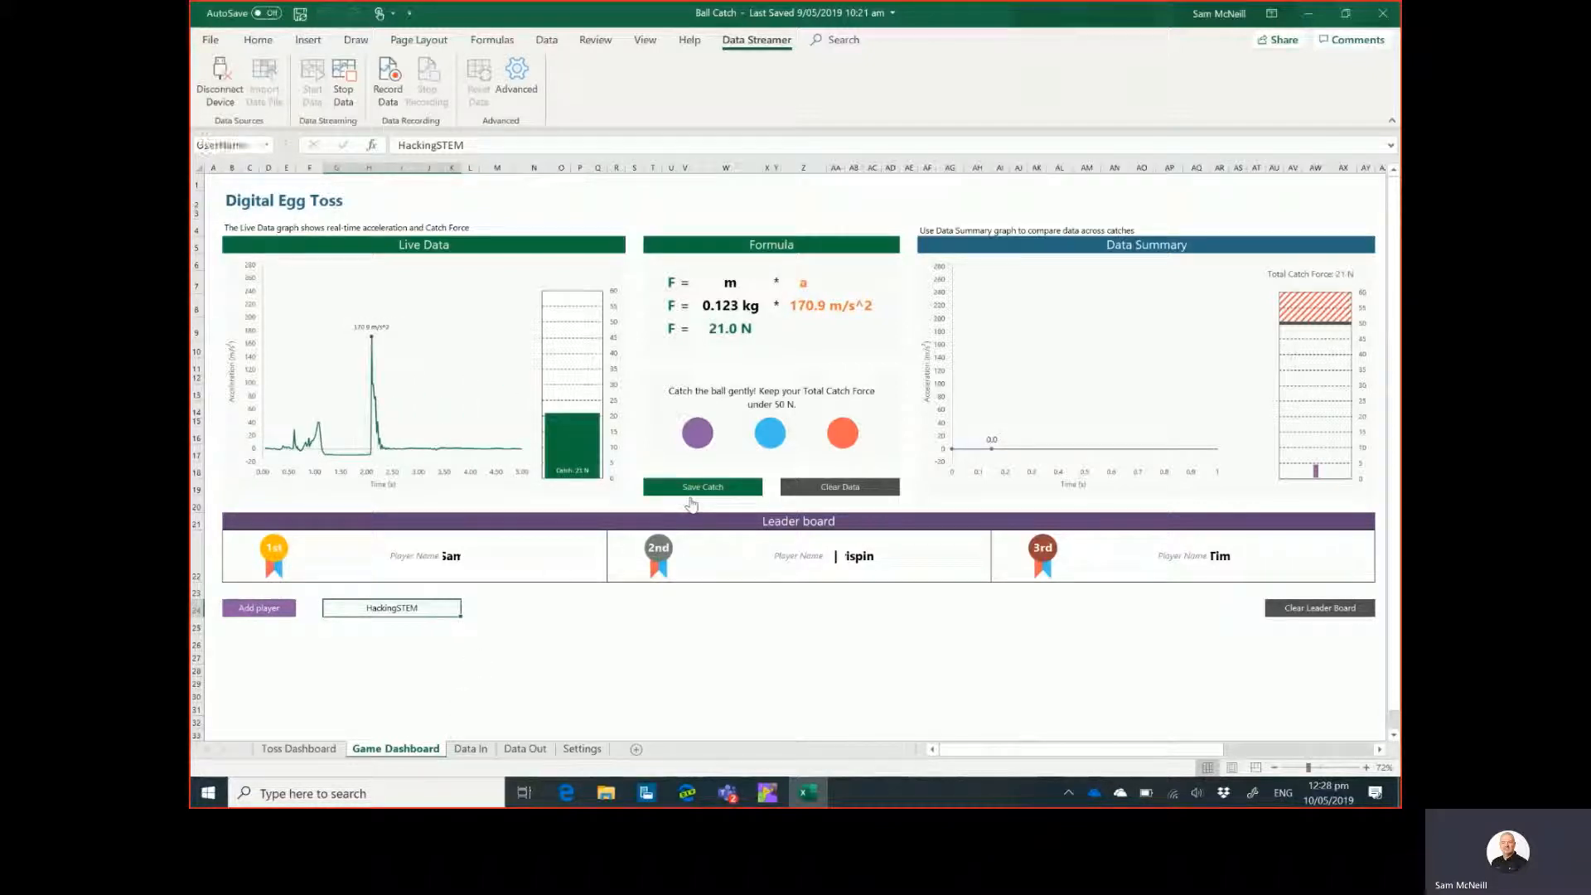
click(703, 486)
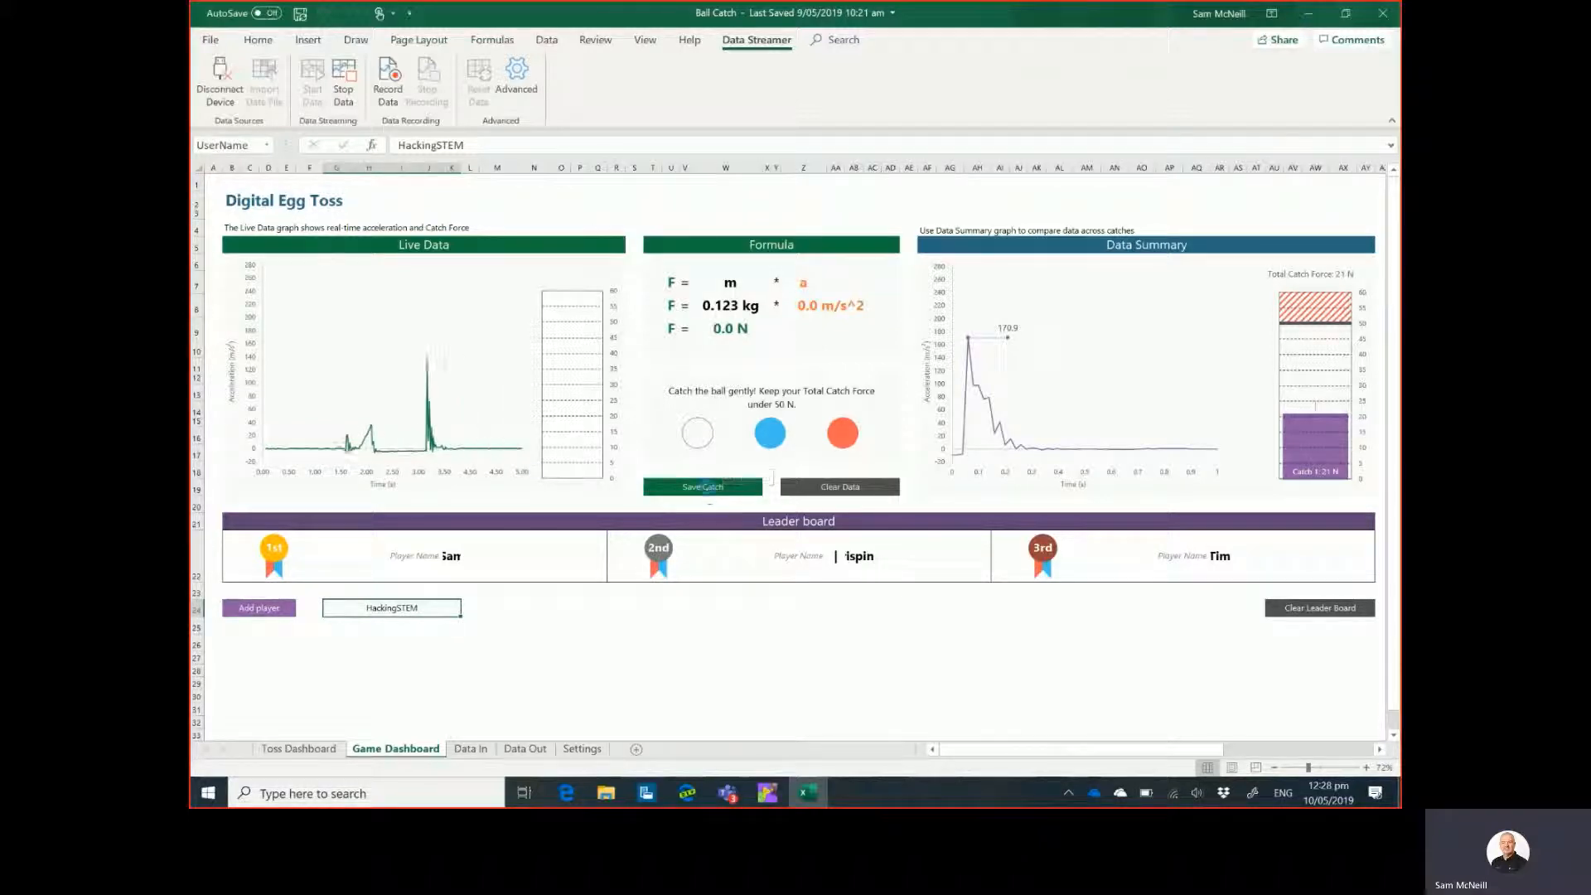
click(702, 487)
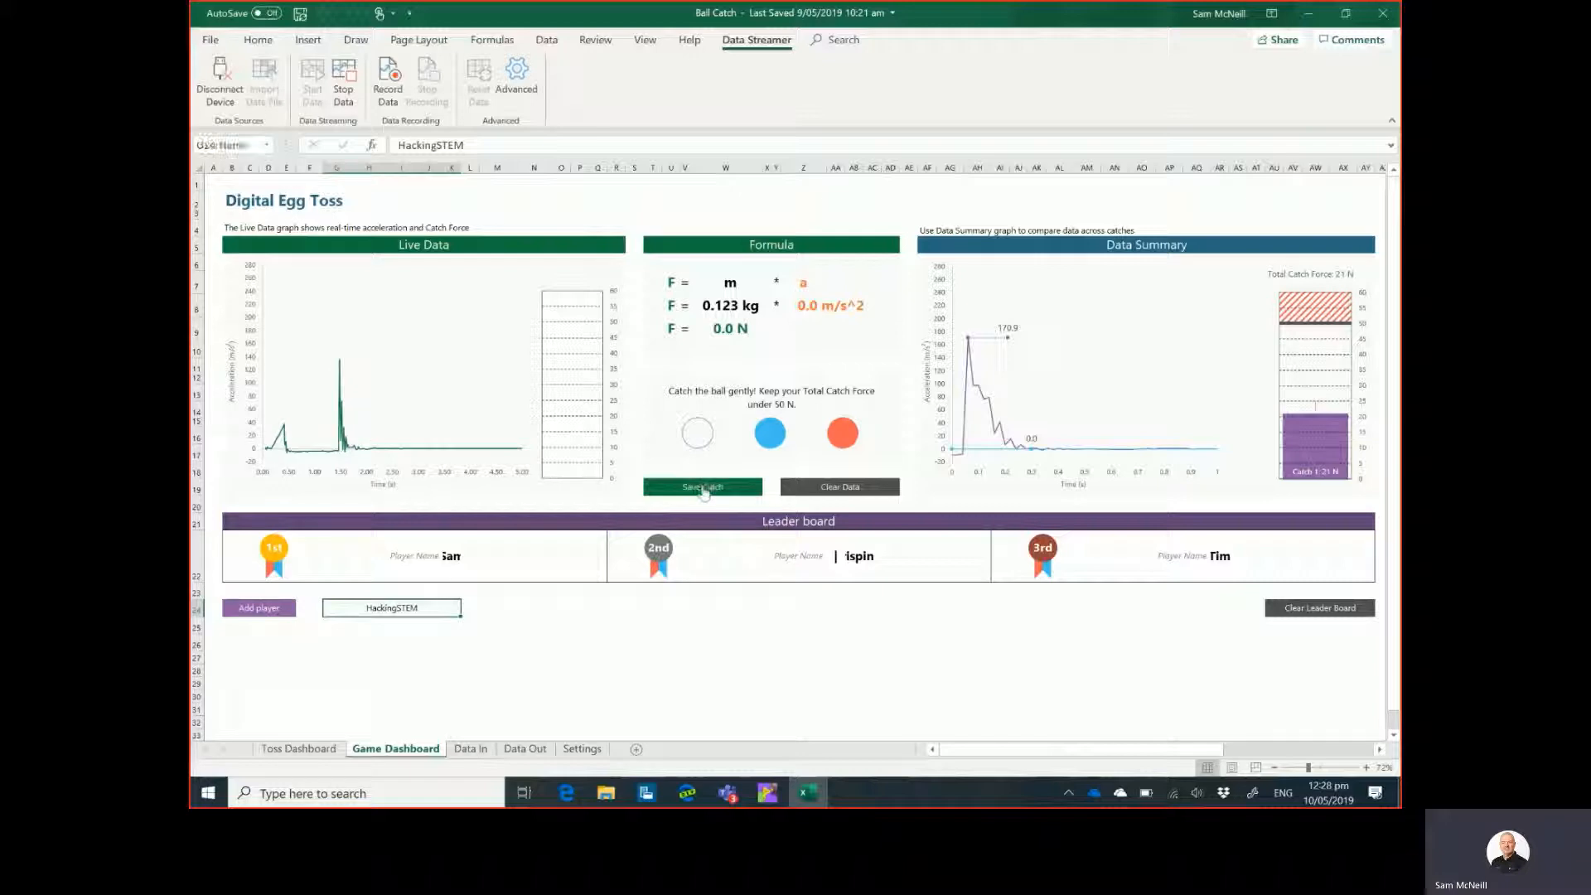
click(703, 485)
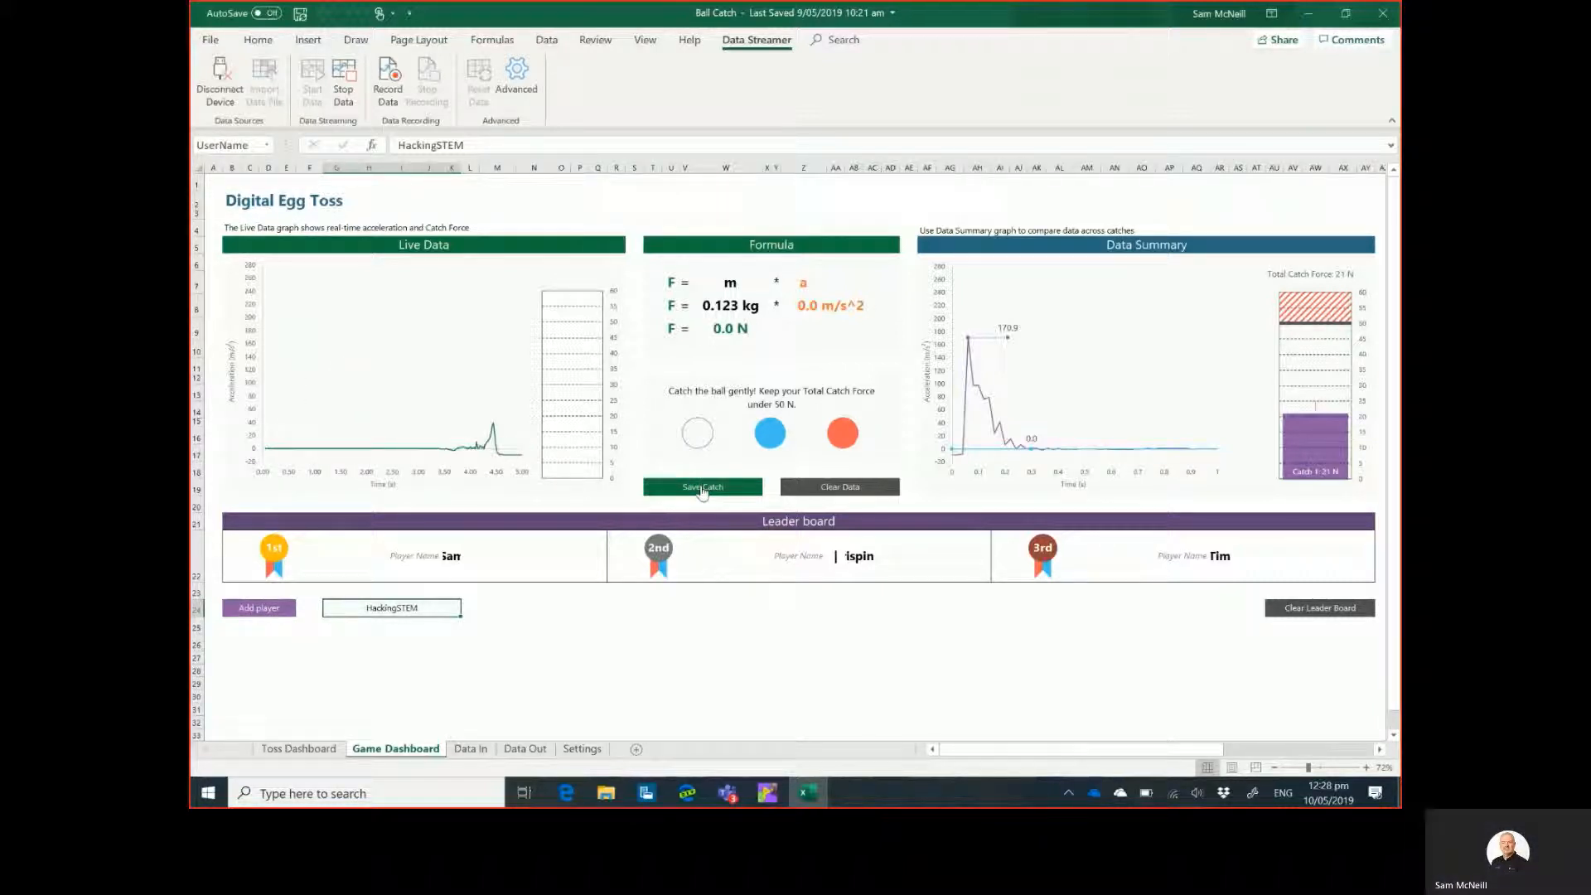
click(703, 487)
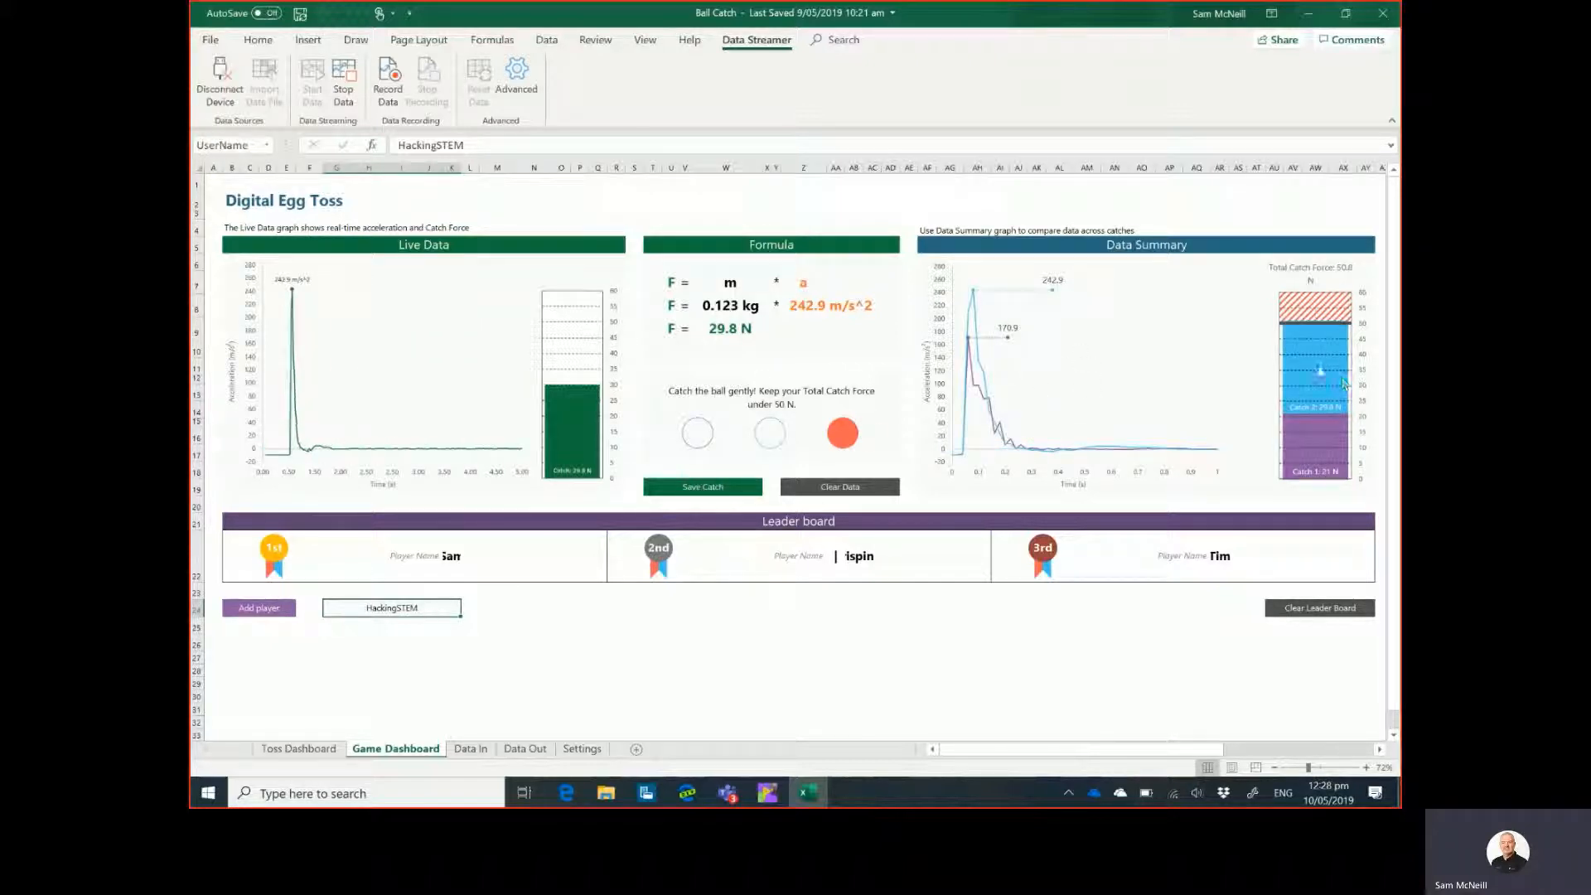
Clear the saved catch data so the summary resets to 0 N.
click(838, 485)
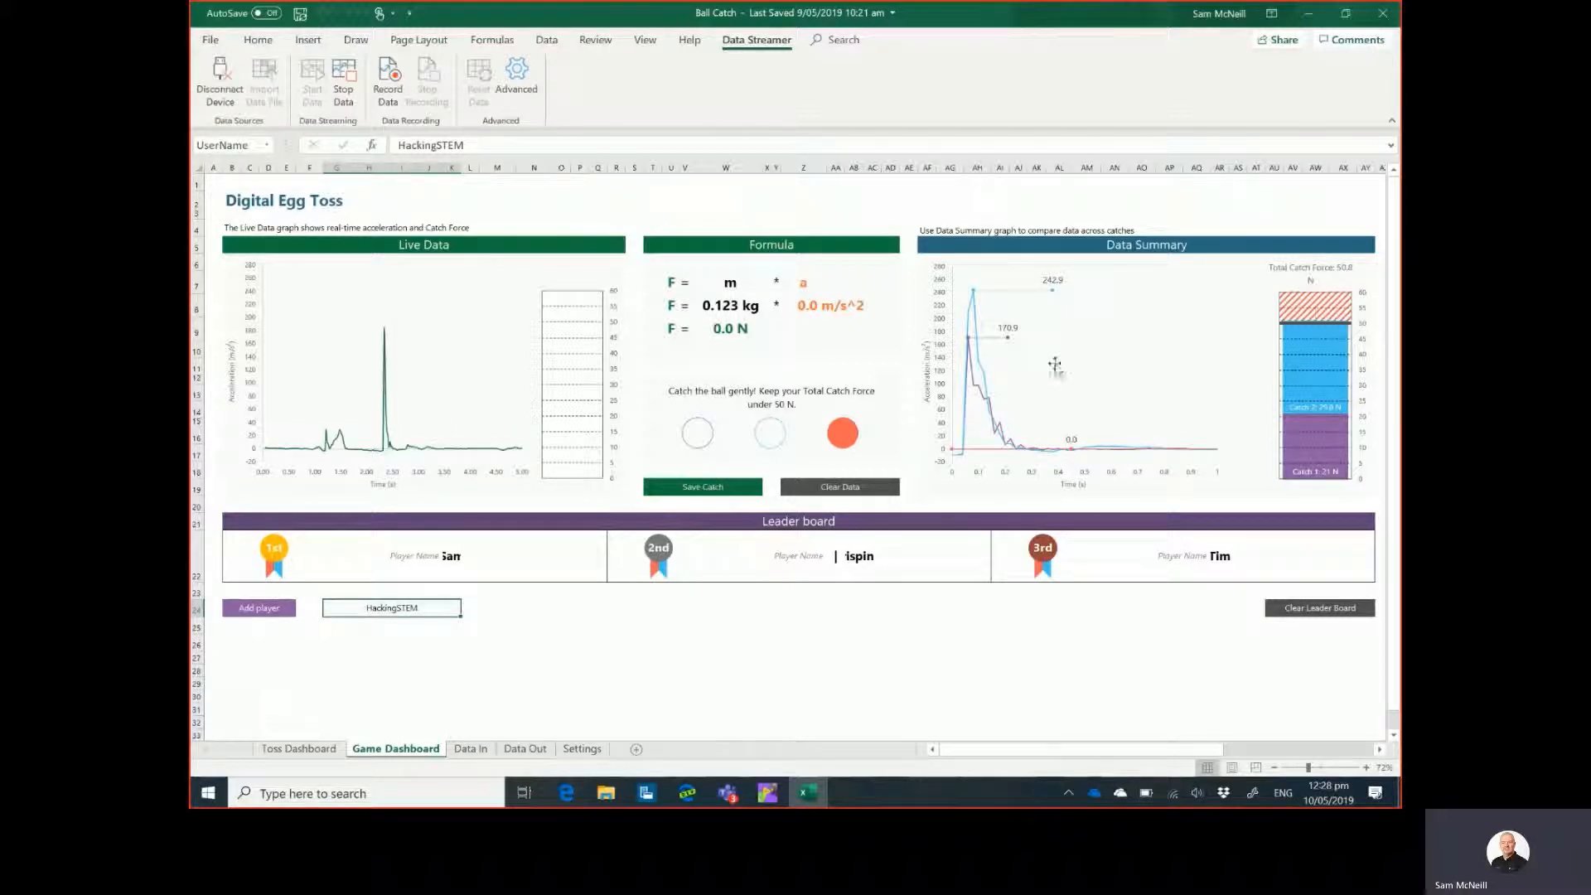
click(839, 487)
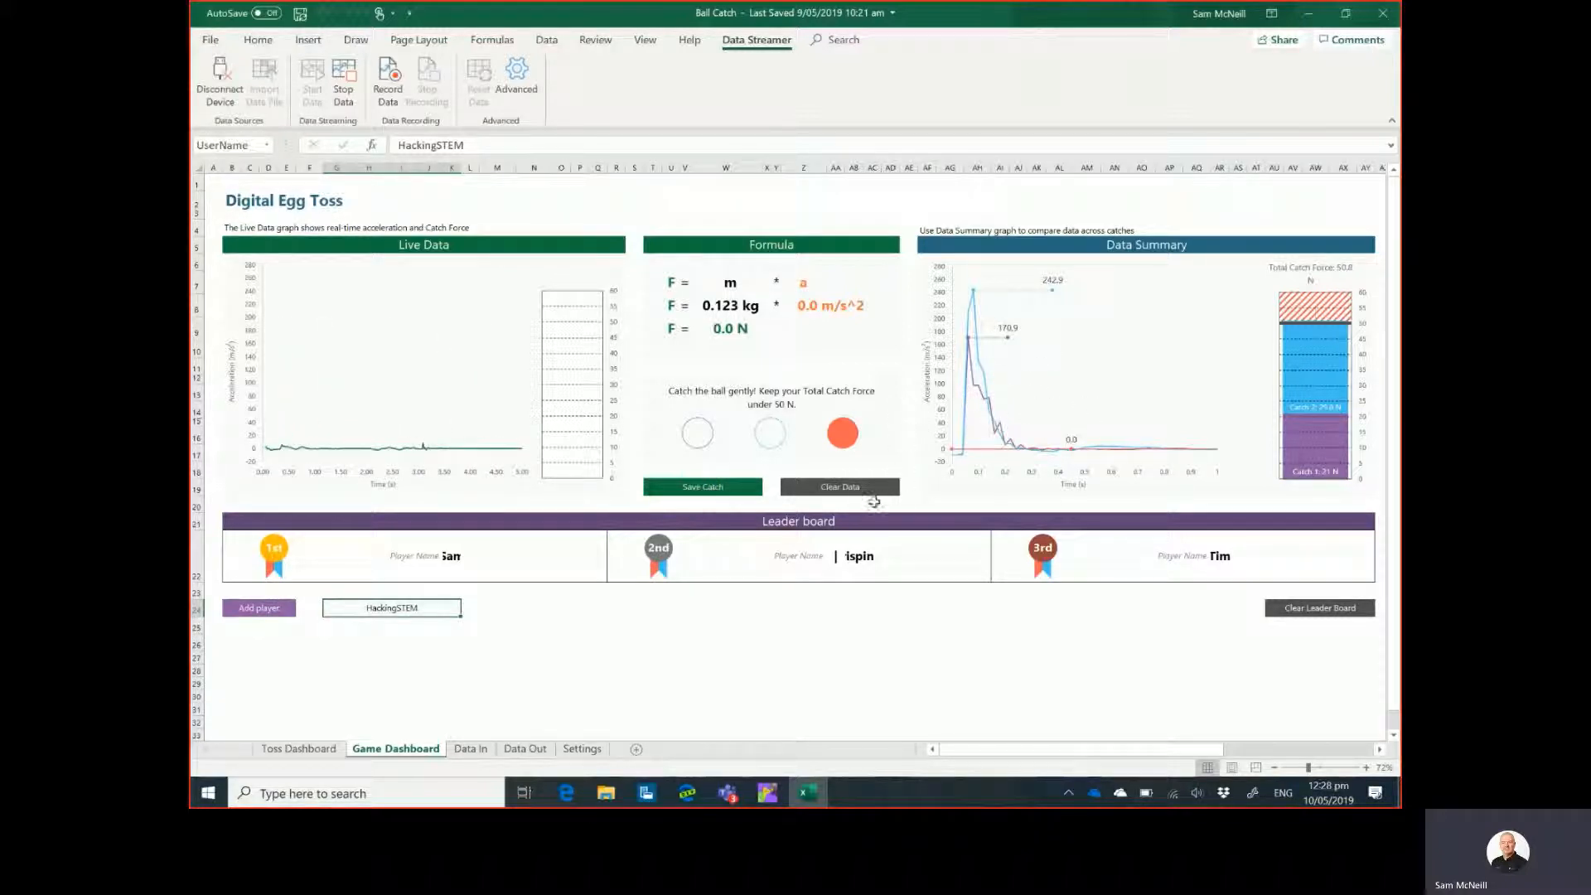
click(839, 486)
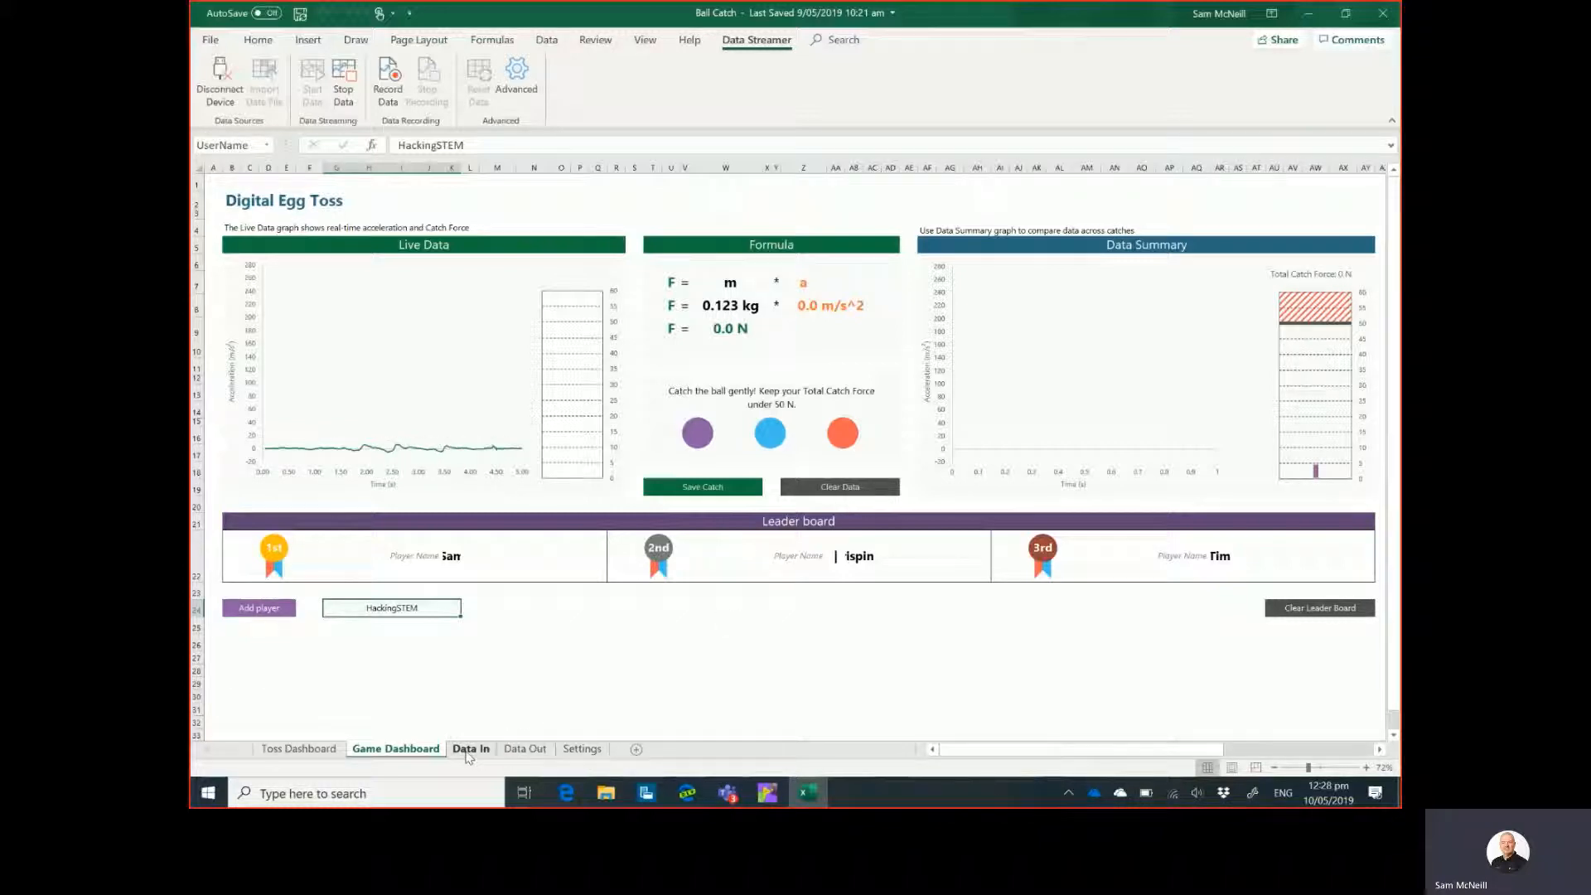
Review incoming Gameball rows on Data In, then show the Toss Dashboard with live -0.4 m height and 0.2 s airtime.
click(469, 750)
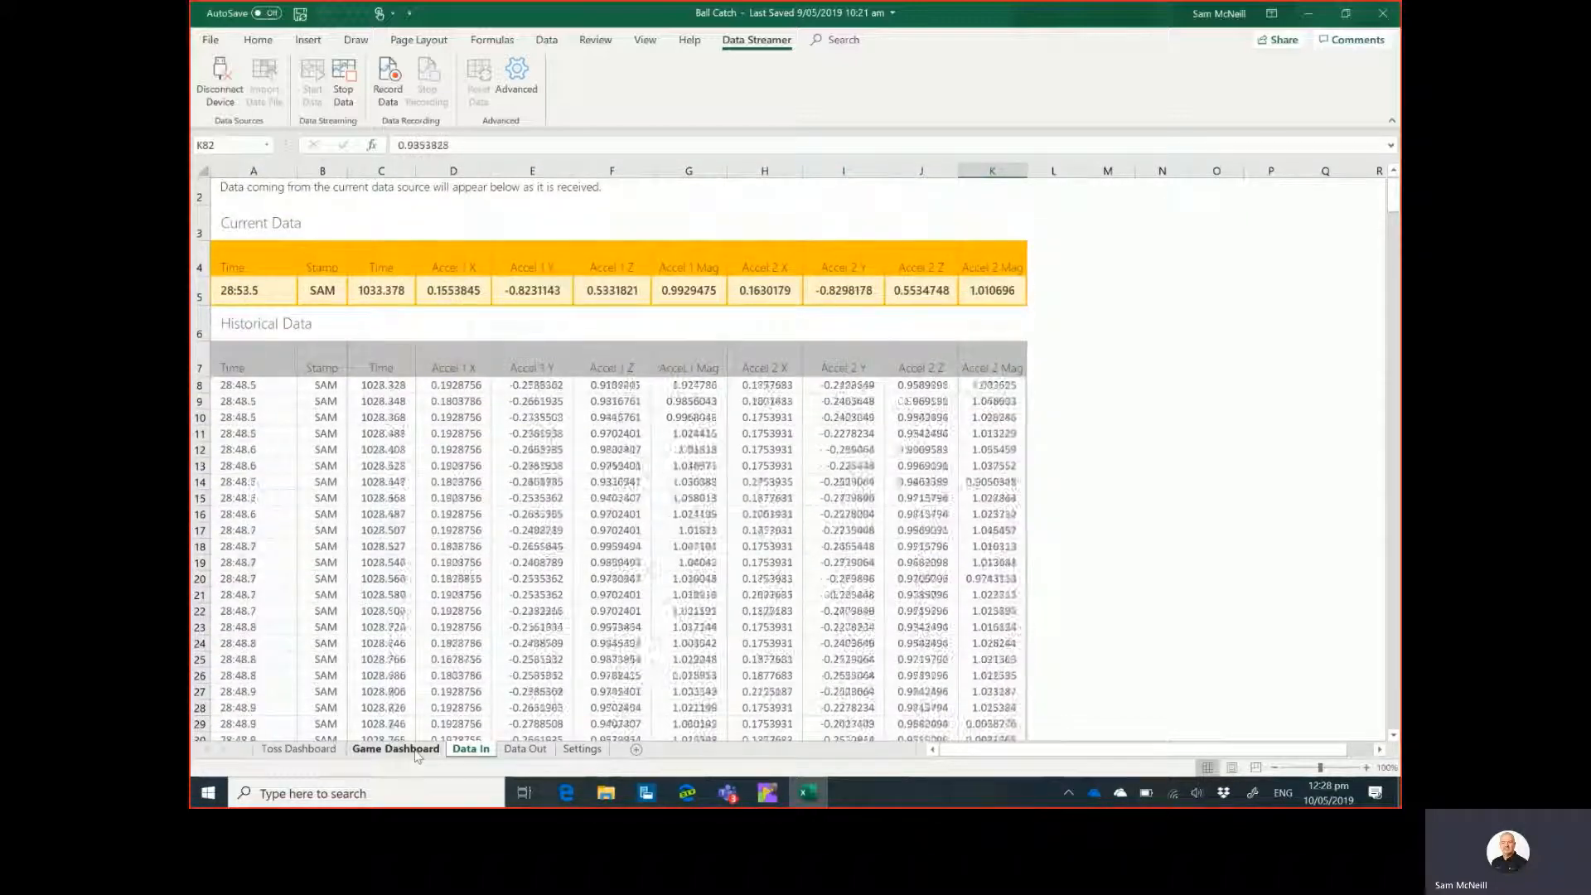
click(396, 749)
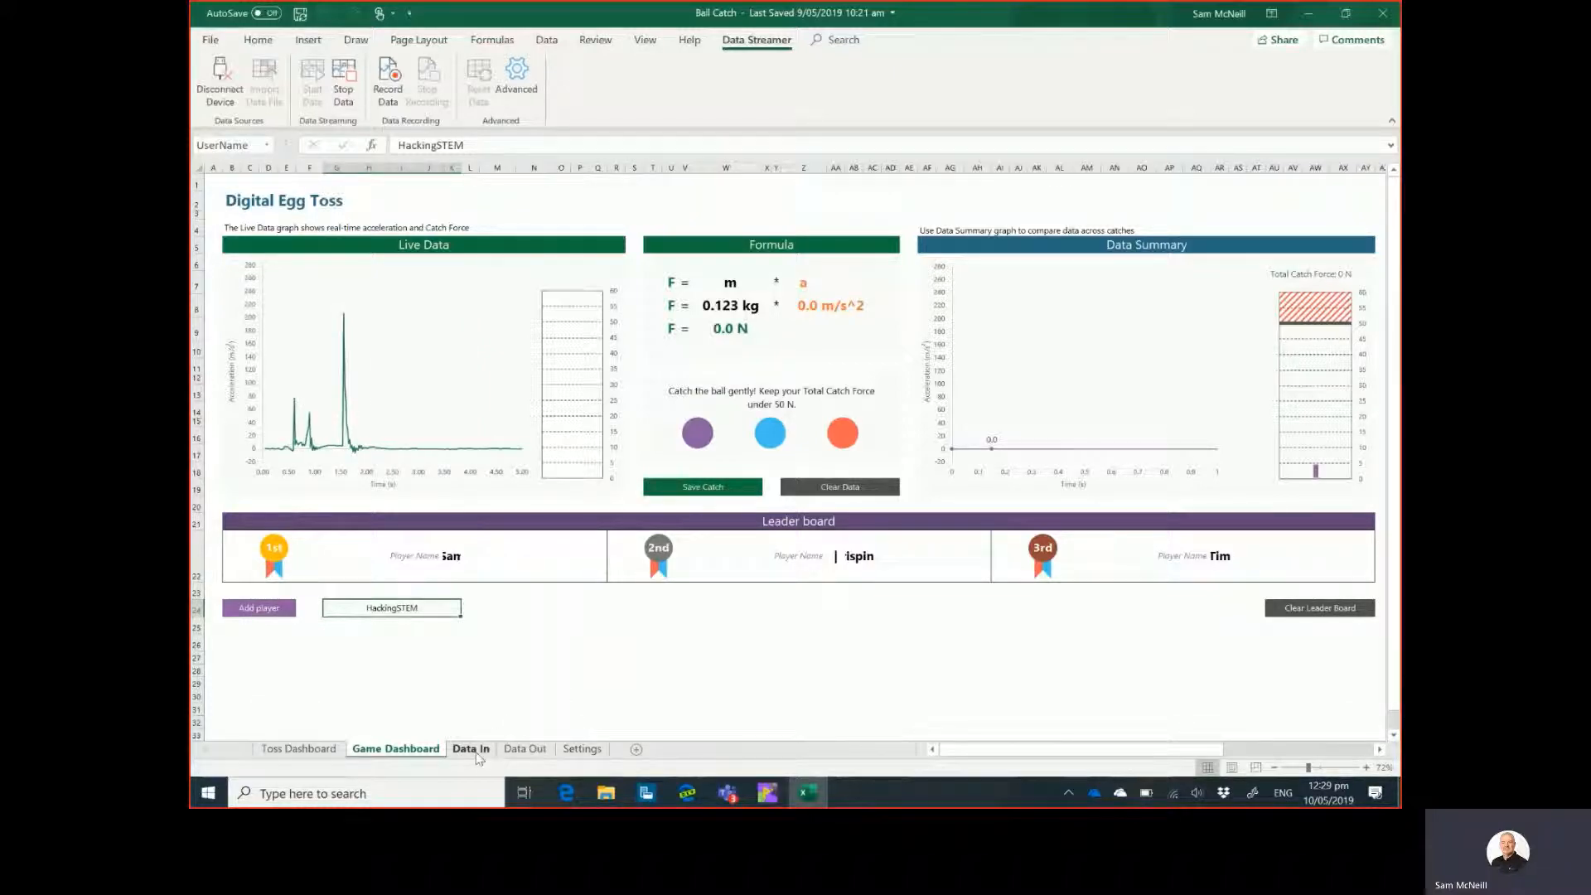
click(469, 747)
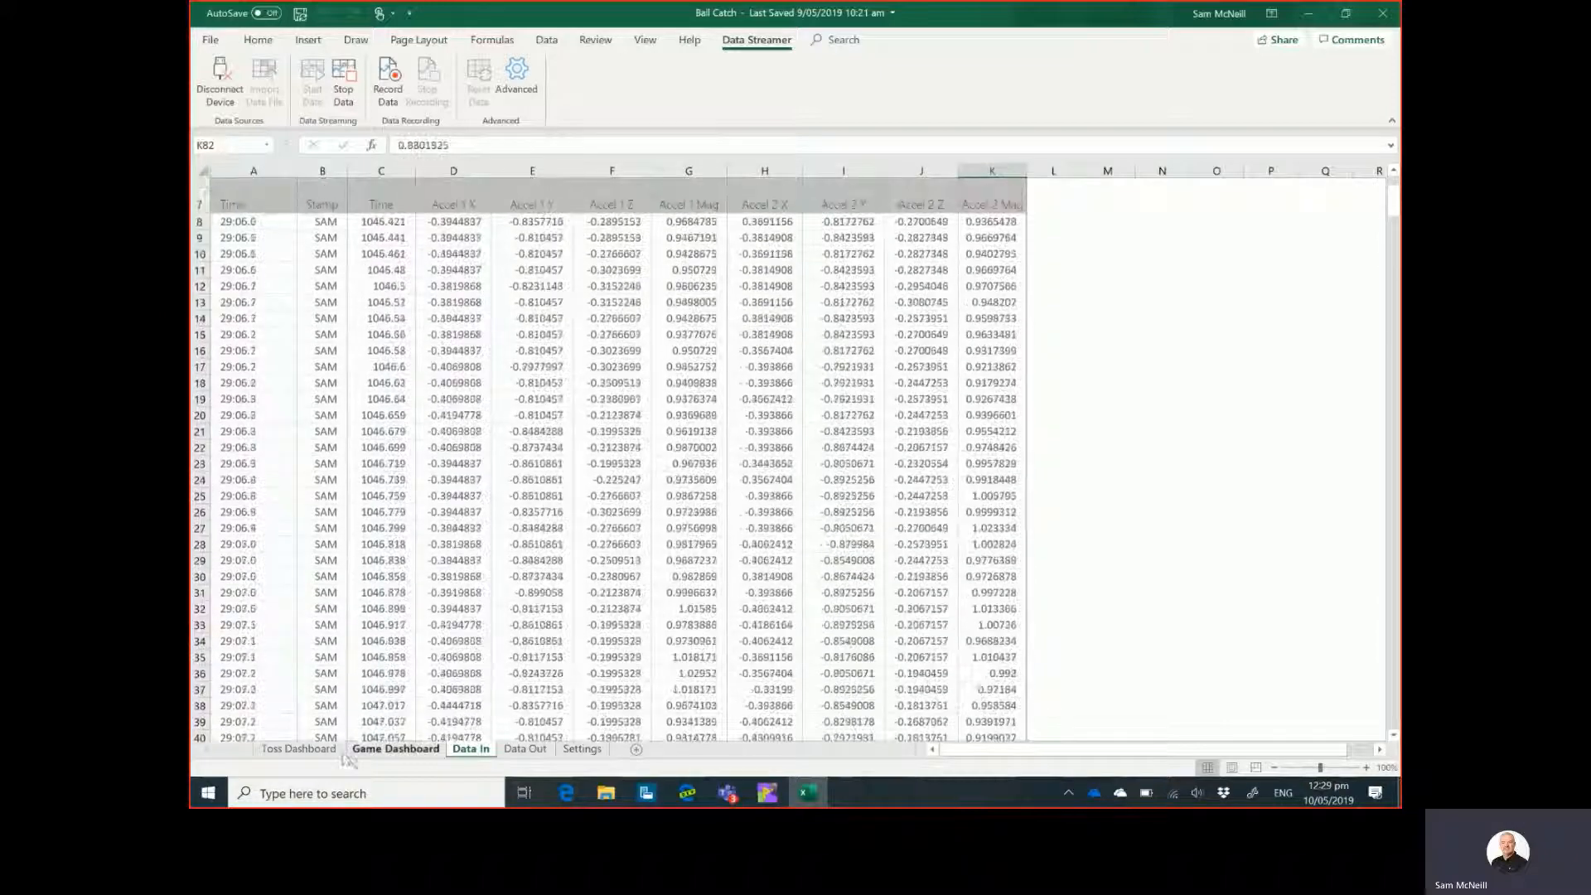
click(297, 748)
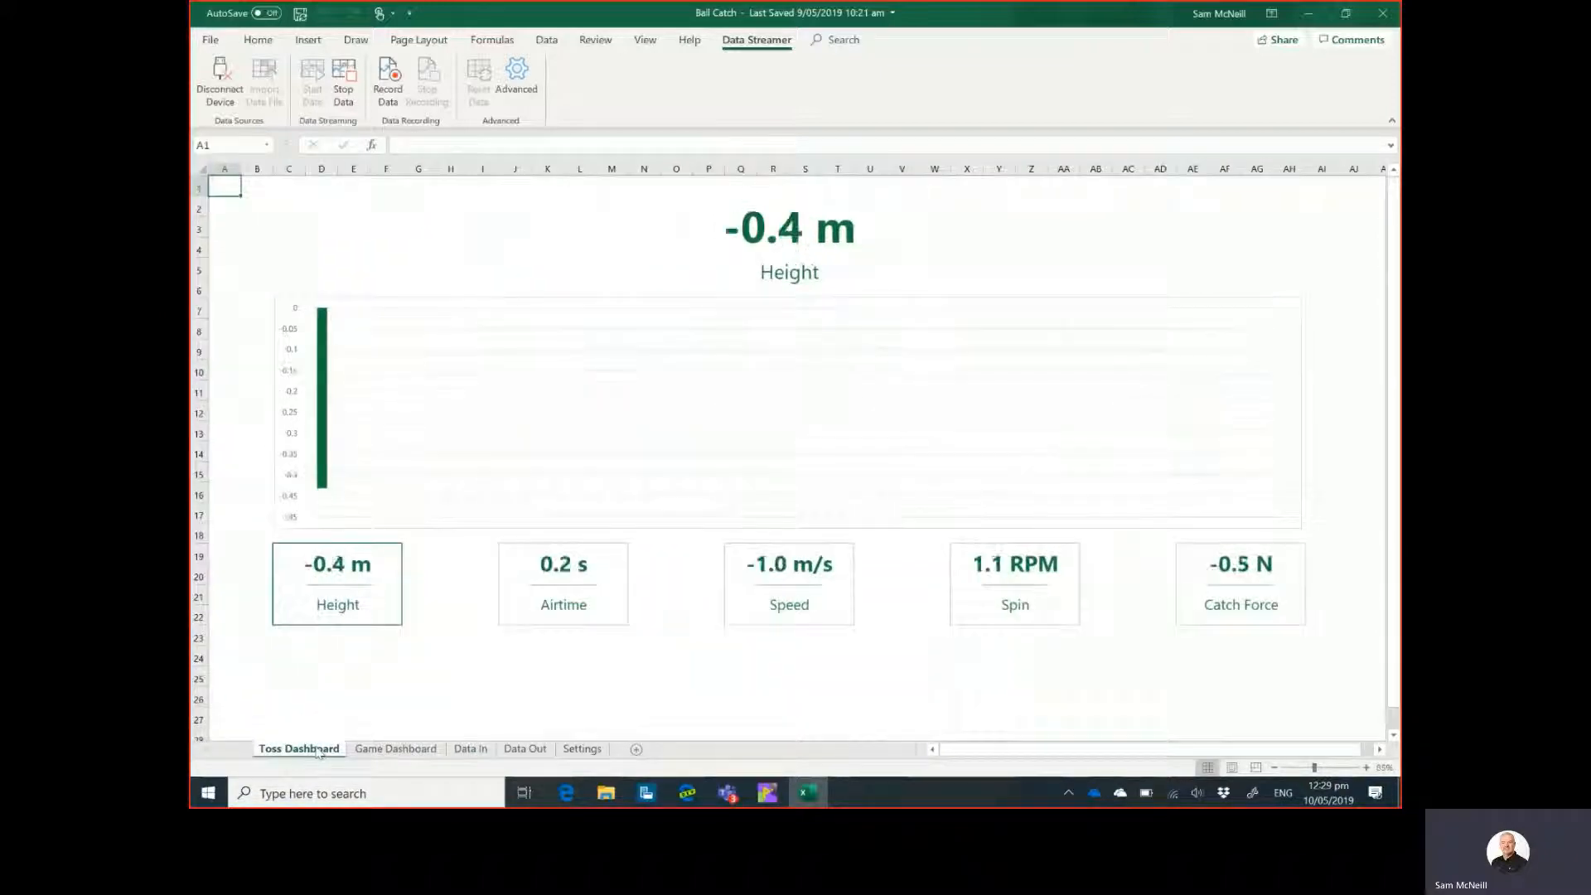